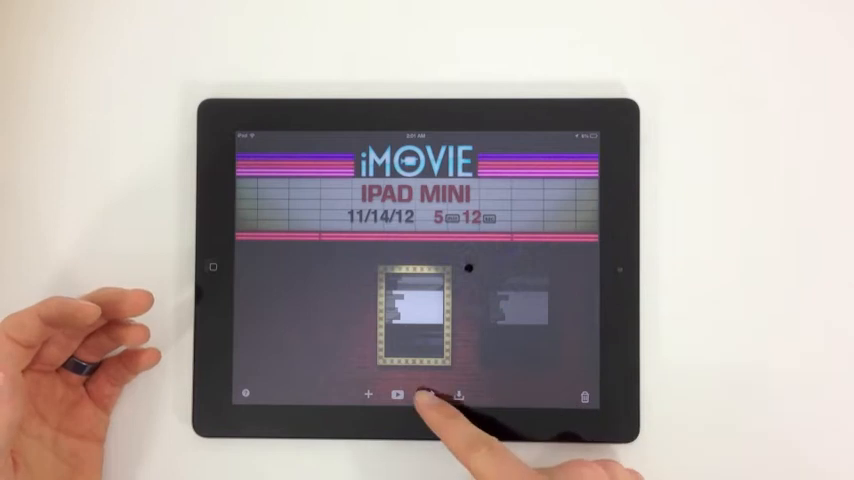
Create a new blank movie project rather than a trailer.
click(458, 394)
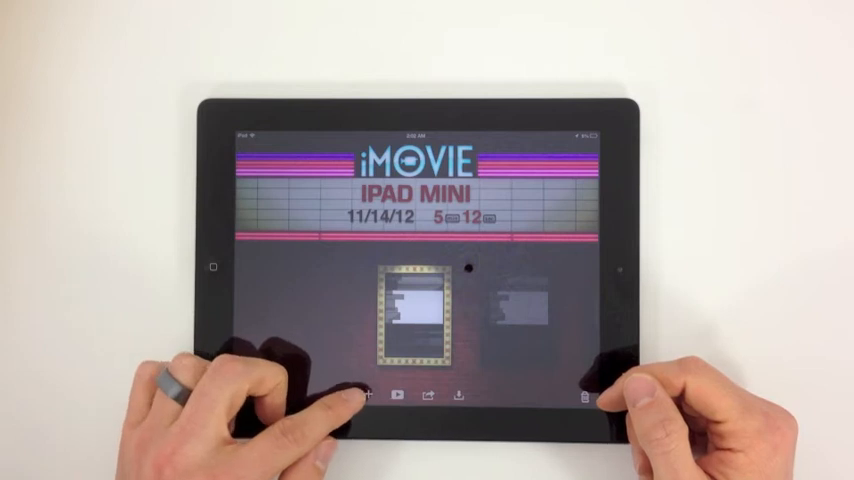
click(368, 394)
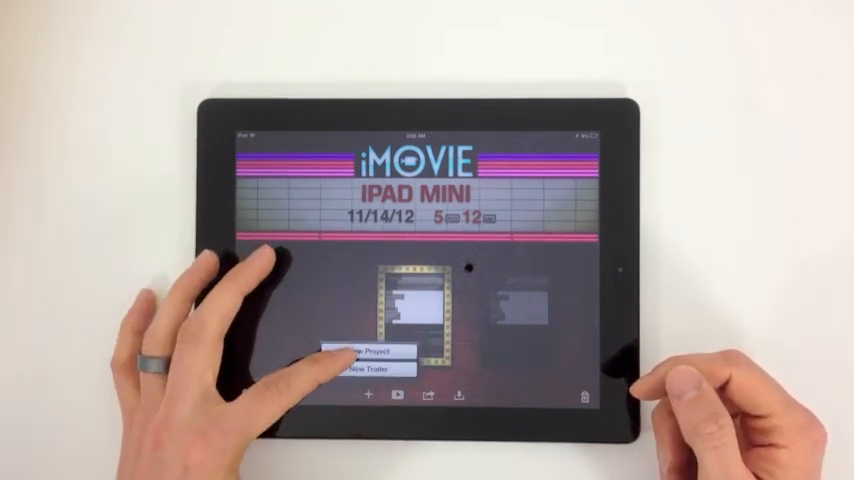
click(380, 352)
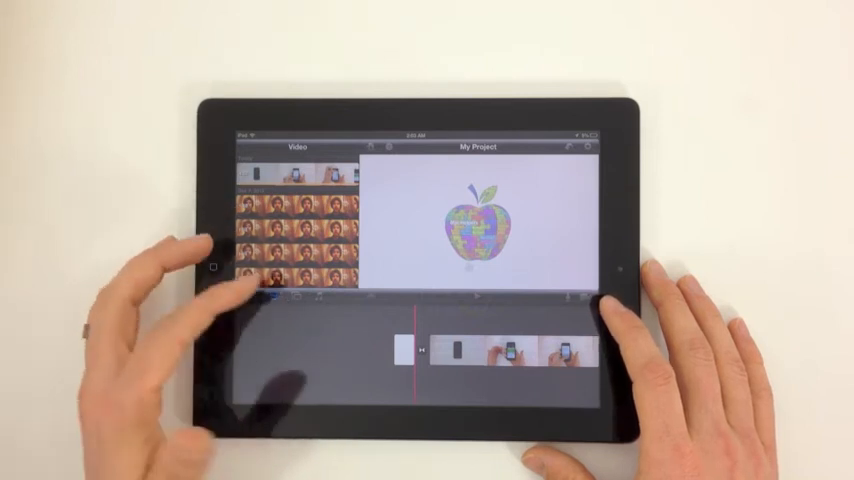
click(296, 148)
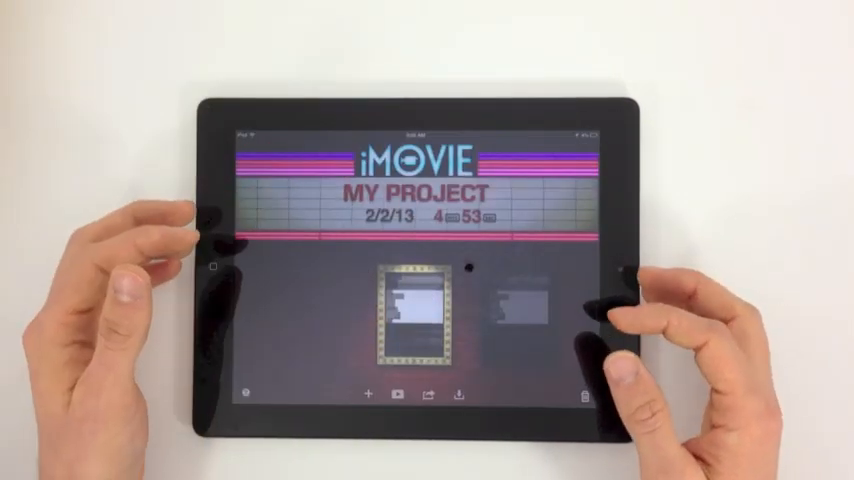
Name the project 'Using iMovie' and show its sharing destinations.
click(416, 192)
text(USING IMOVIE)
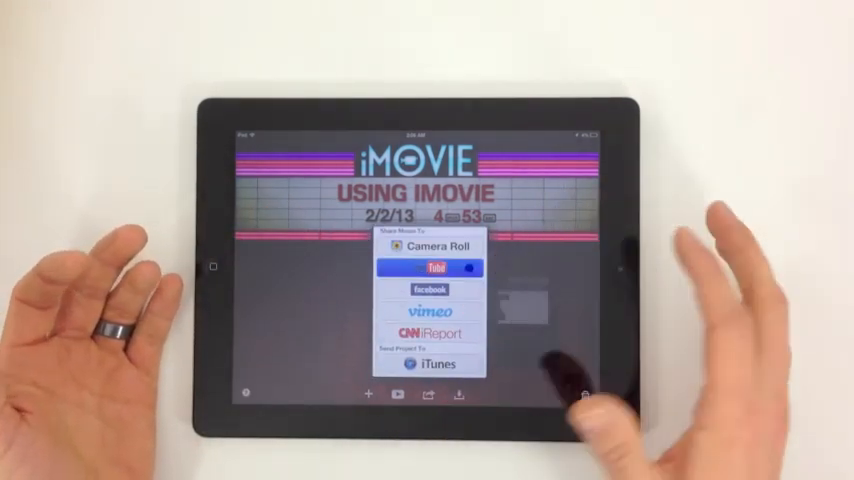
Play the project and answer Yes to the Optimize Playback prompt.
click(436, 268)
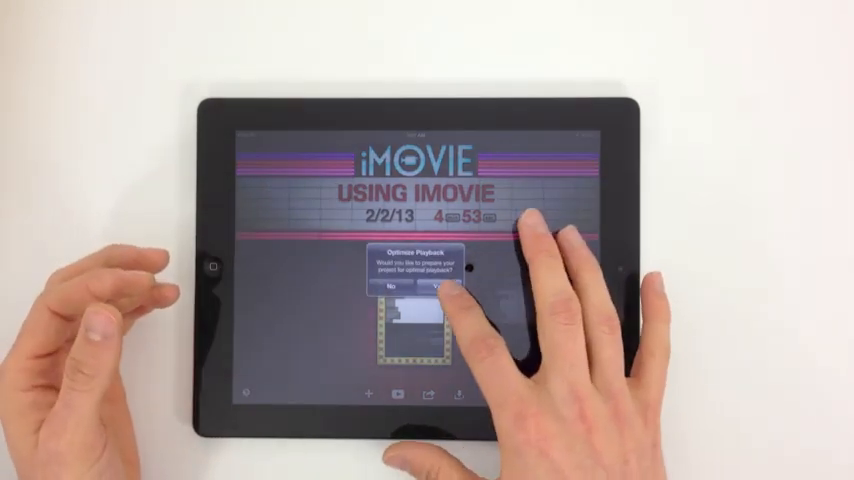
click(444, 284)
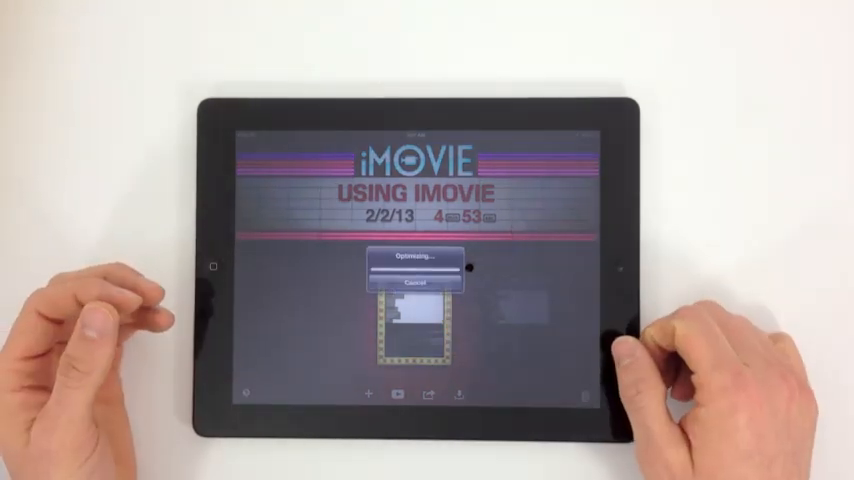